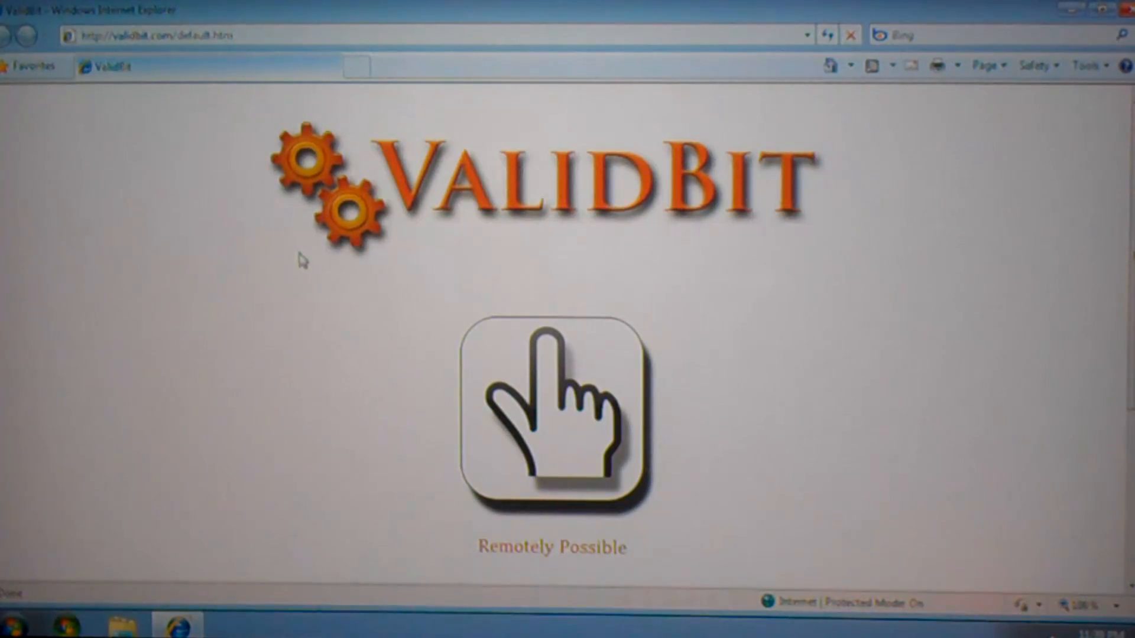
- Navigate from the ValidBit home page through Windows Phone to the Windows 7 PC software page
left_click(551, 413)
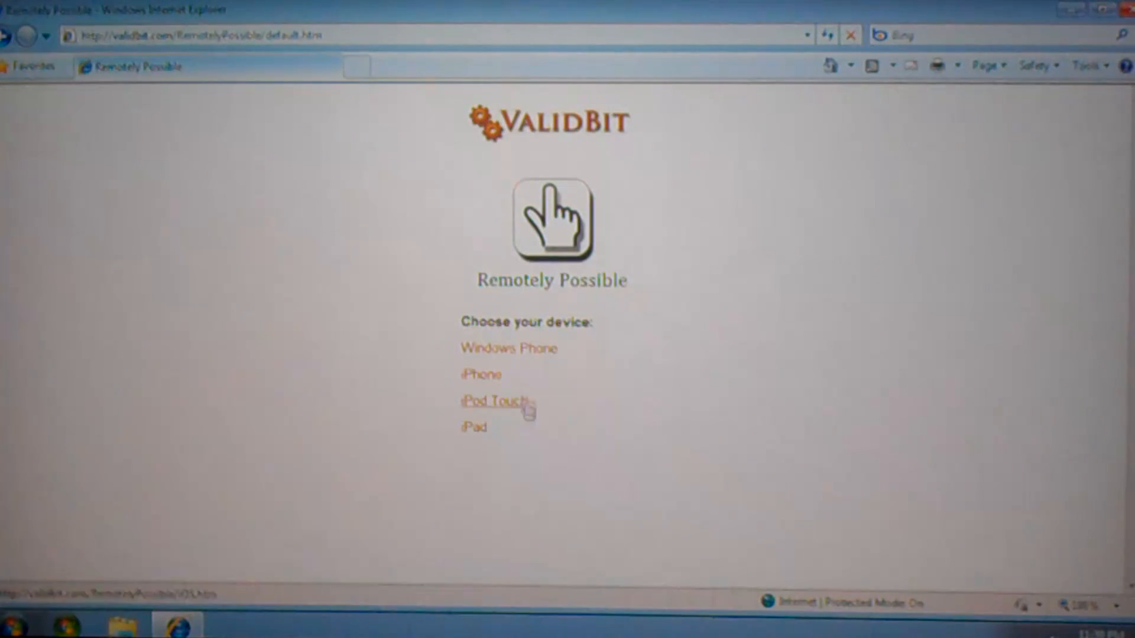
left_click(509, 349)
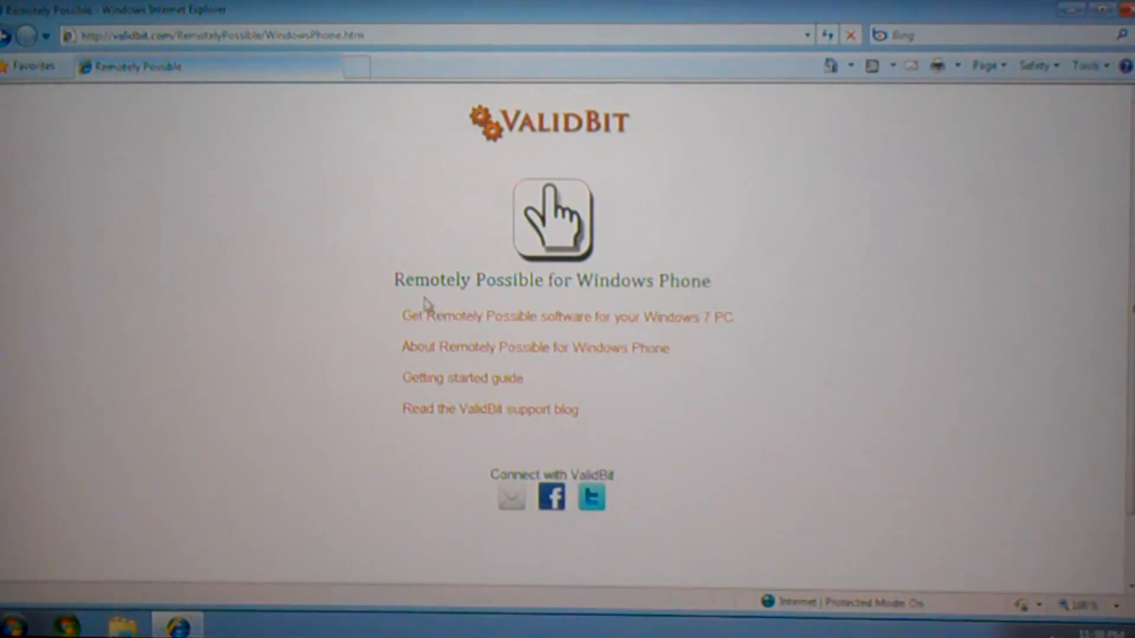
left_click(567, 317)
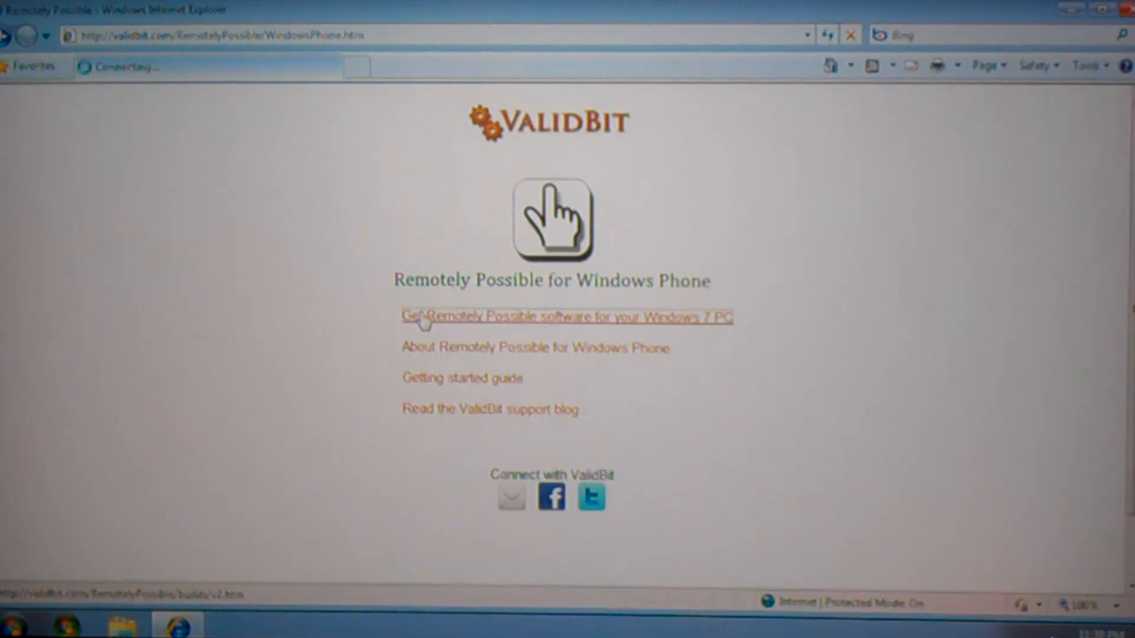
- Save RemotelyPossibleSetup.zip to Downloads and show it in that folder
left_click(566, 316)
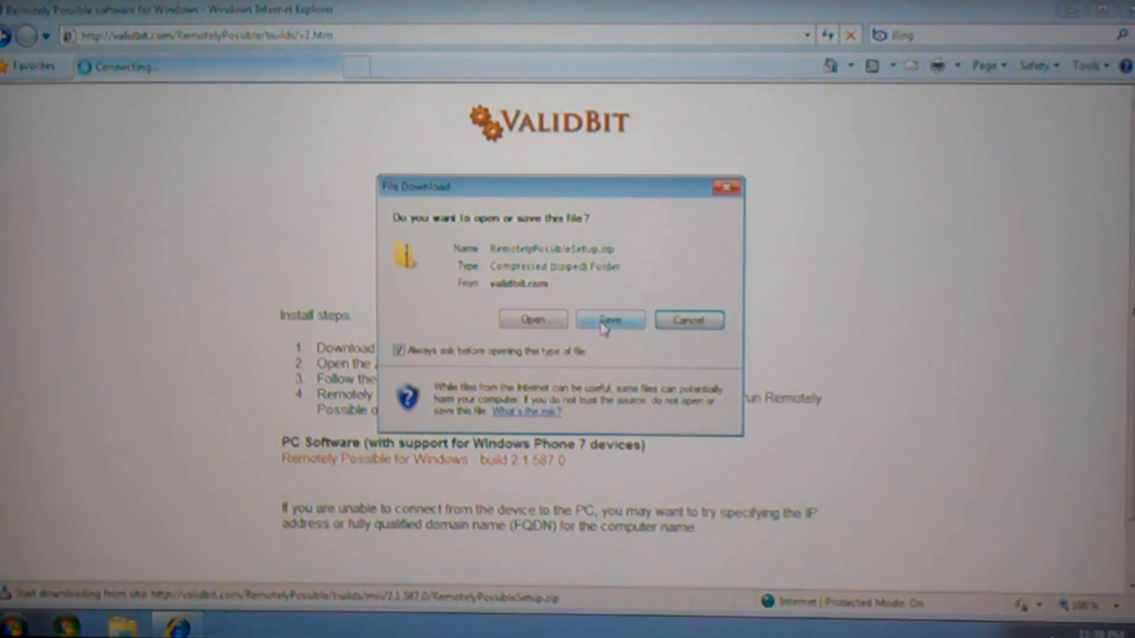
left_click(609, 319)
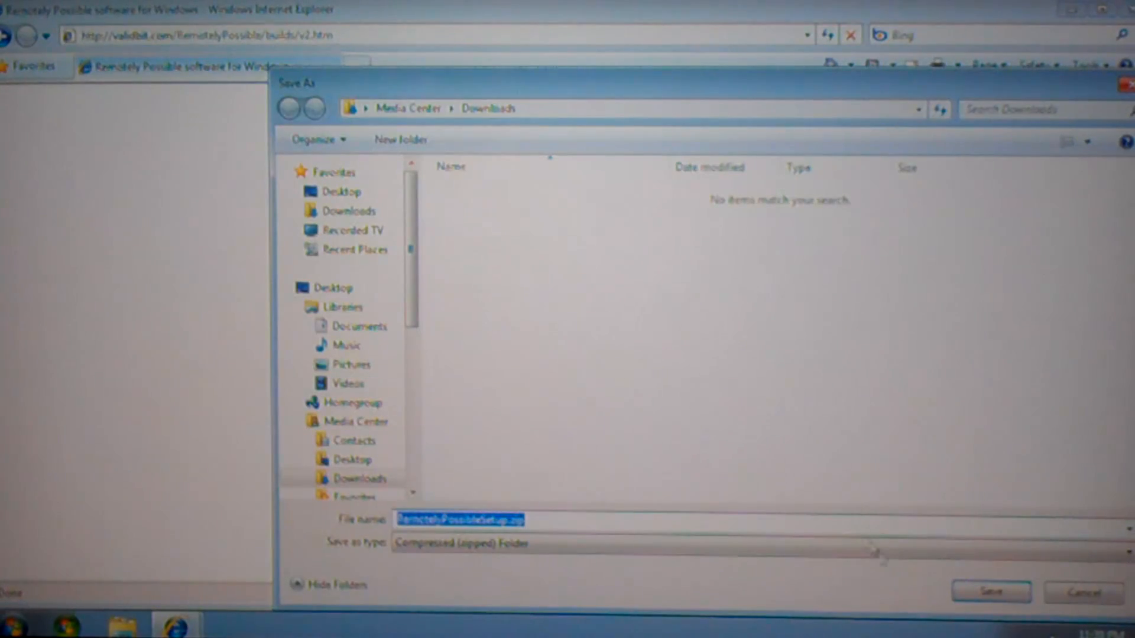
left_click(989, 591)
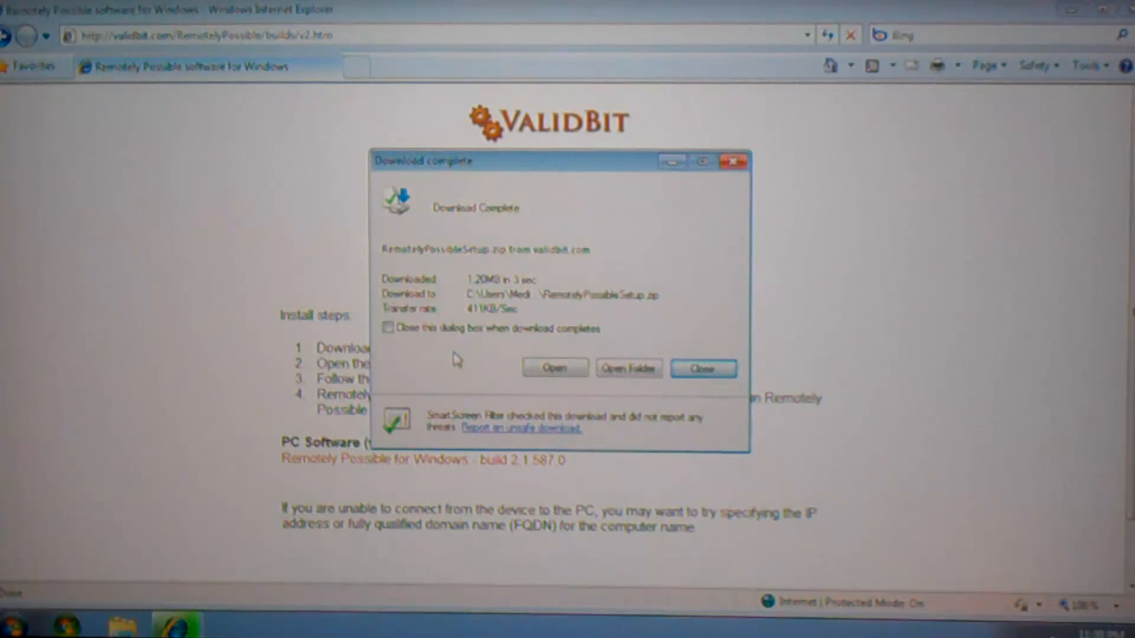
left_click(626, 369)
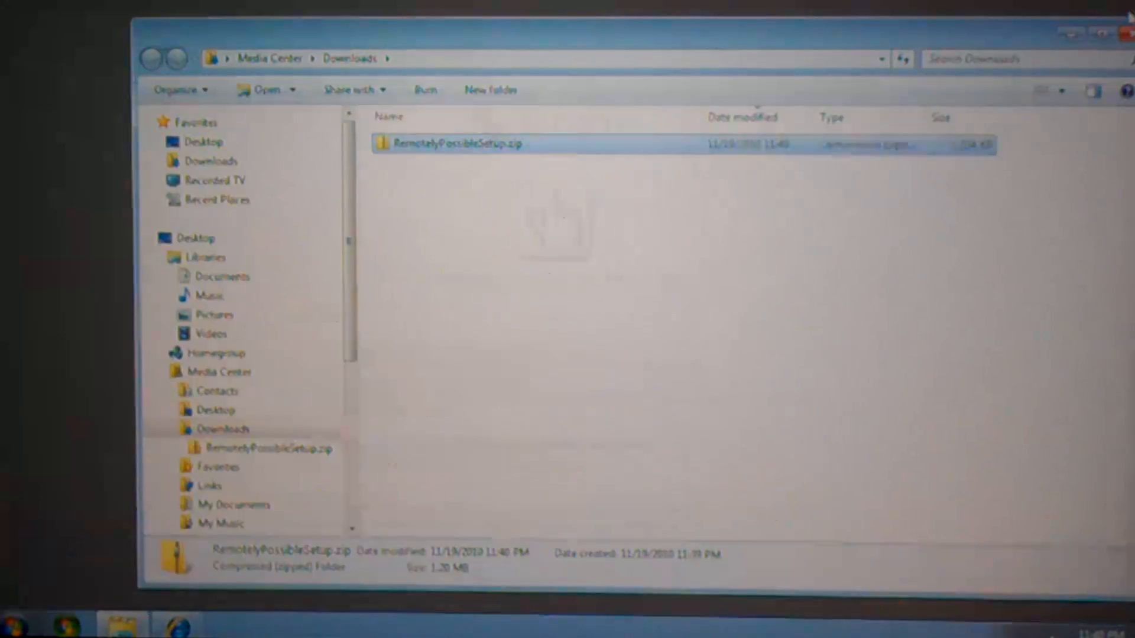
- Run RemotelyPossibleSetup.exe from inside the downloaded zip
double_click(457, 143)
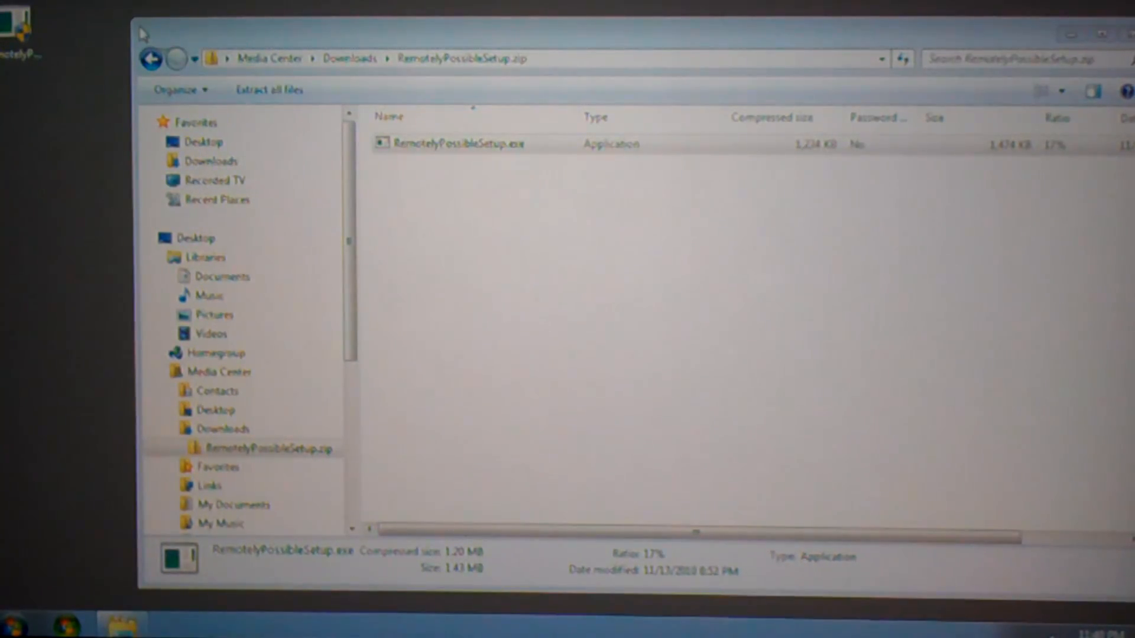
double_click(461, 142)
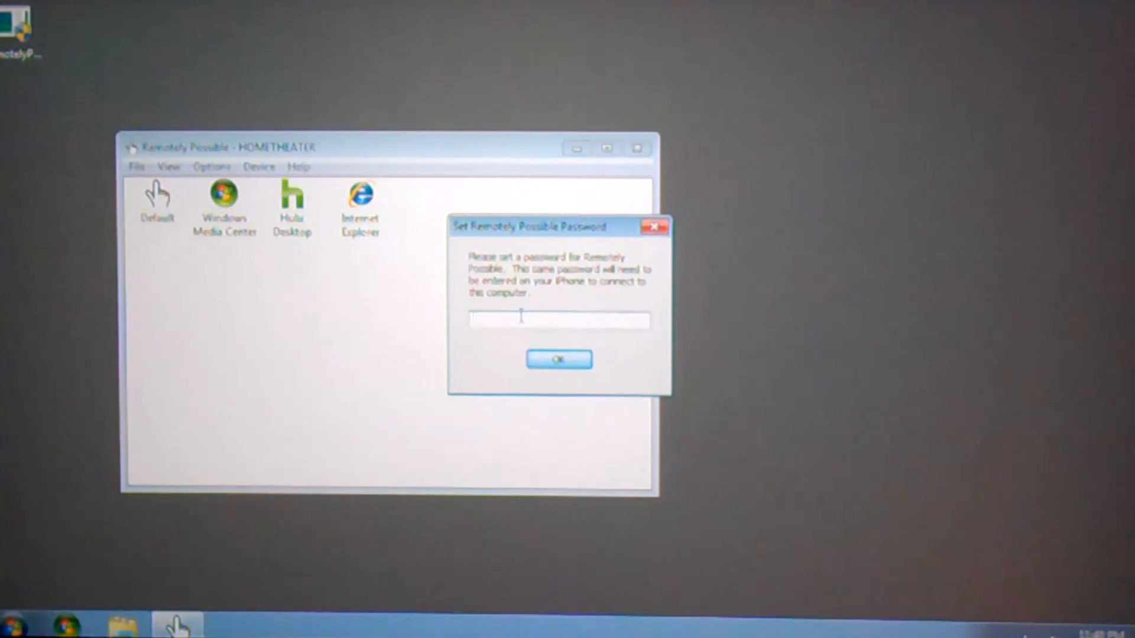
- Enter a connection password in the Set Remotely Possible Password dialog and confirm it
type("•")
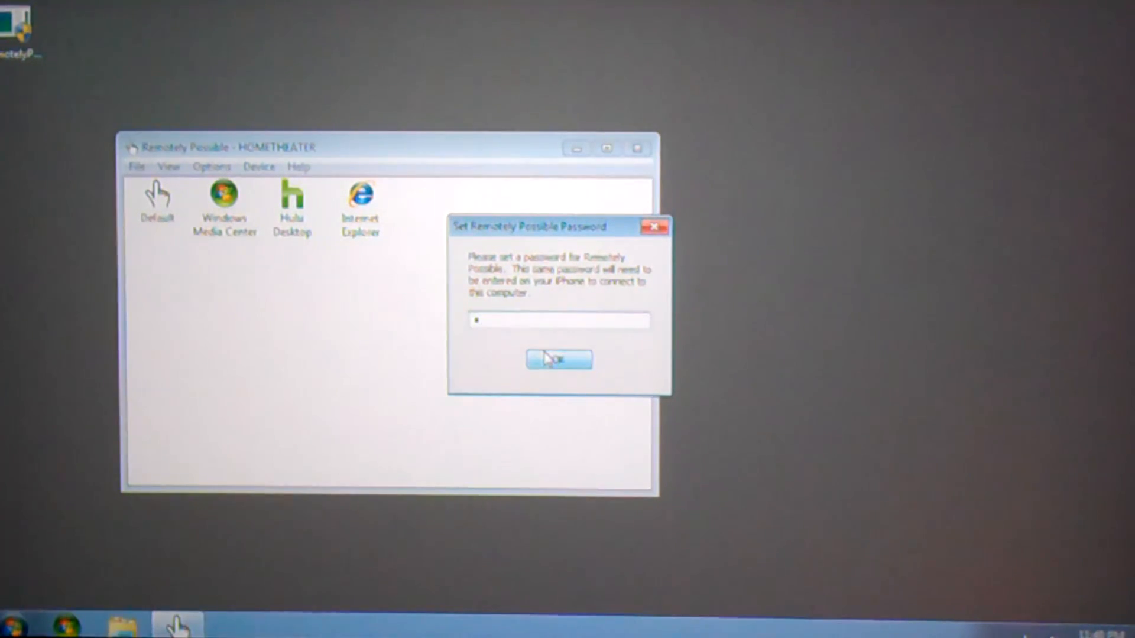
left_click(558, 360)
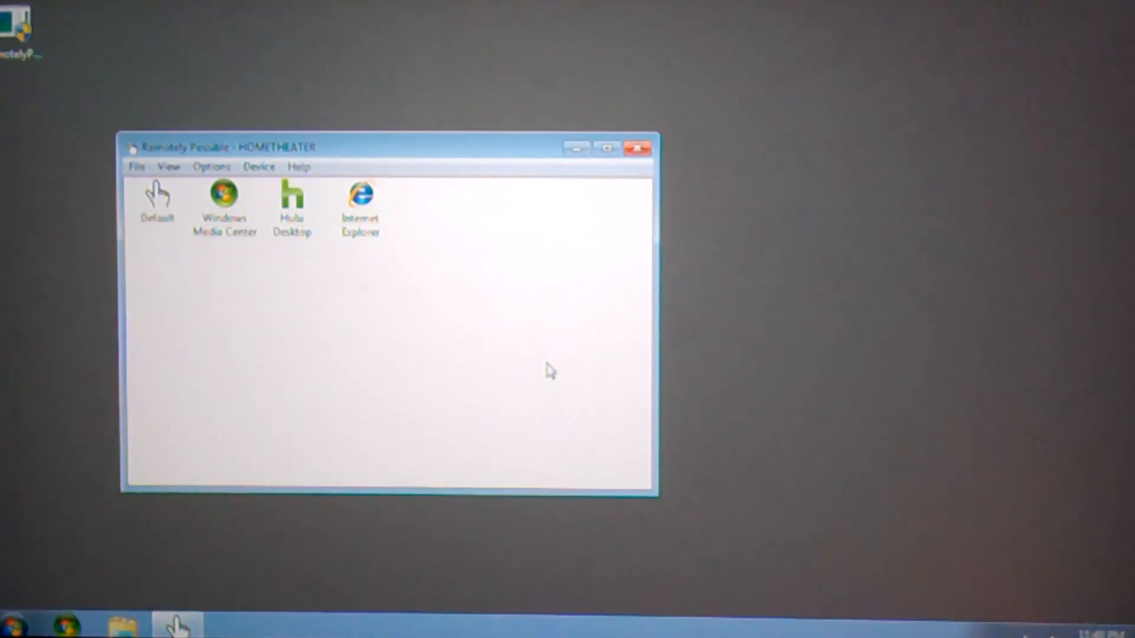
mouse_move(599, 367)
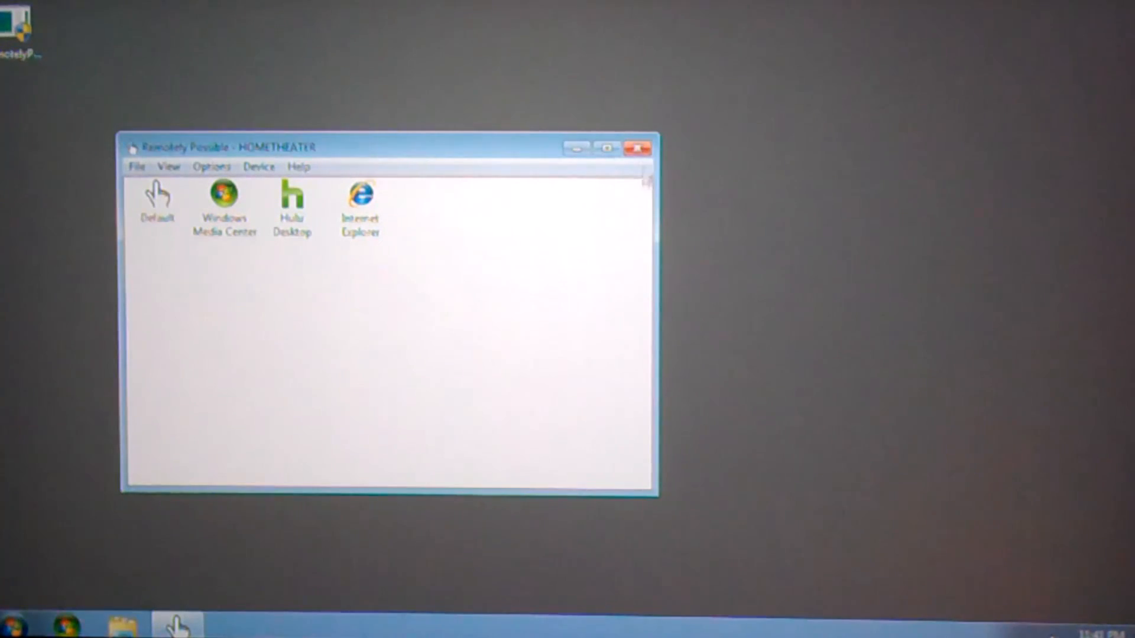
mouse_move(638, 148)
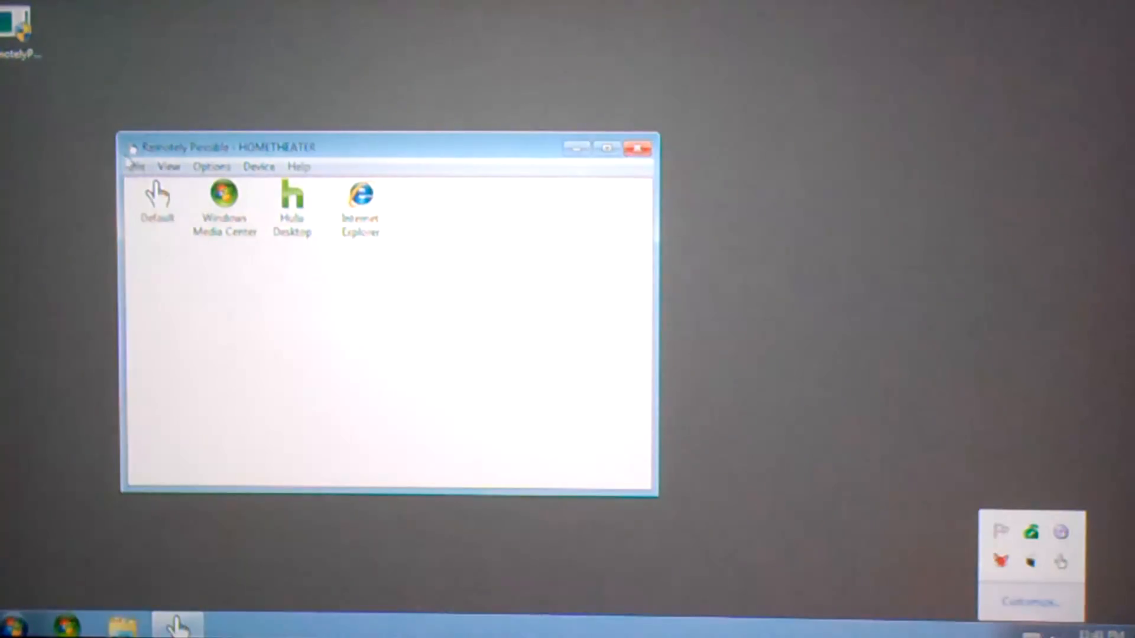
- Close the main Remotely Possible window, leaving it running in the tray
left_click(136, 167)
type("command")
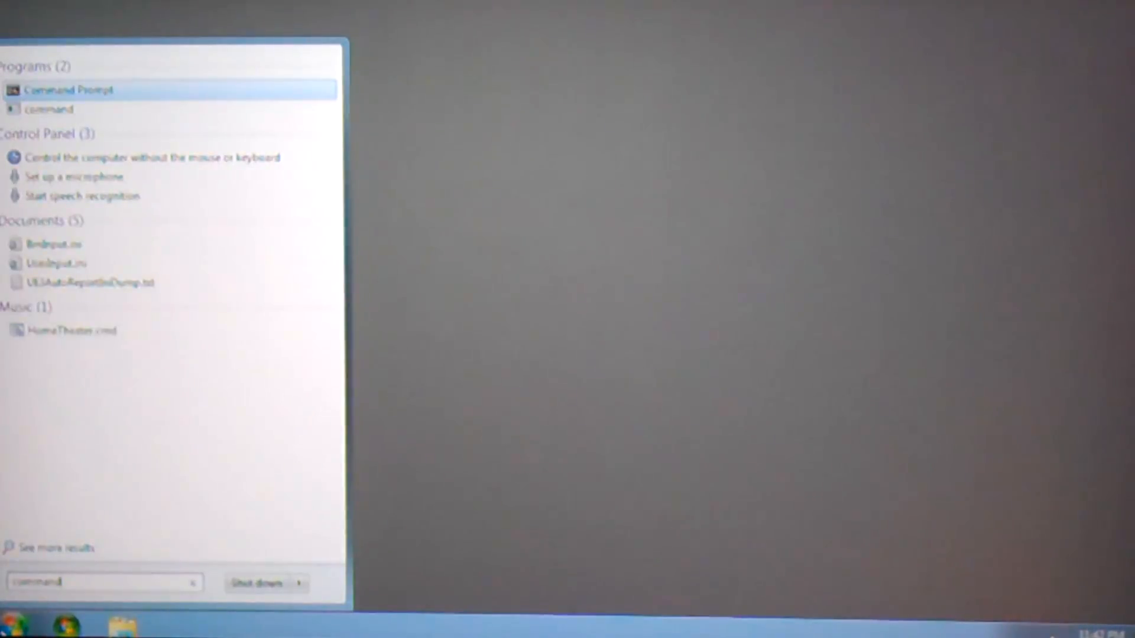
- Launch Command Prompt from the Start search and enter ipconfig at the prompt
left_click(67, 90)
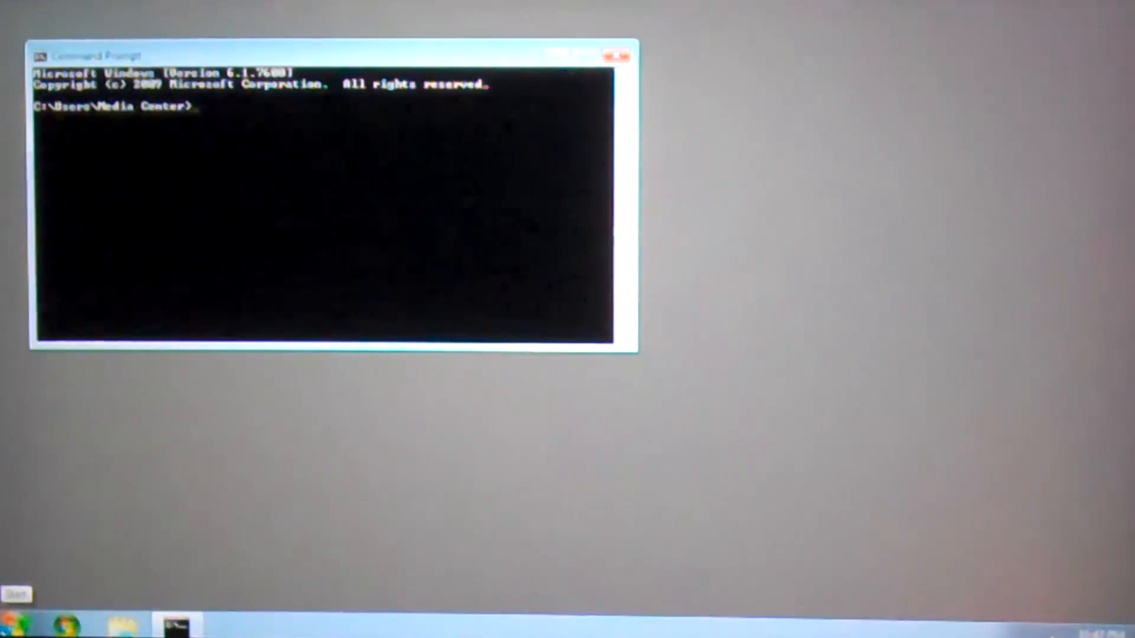
type("ipconfig")
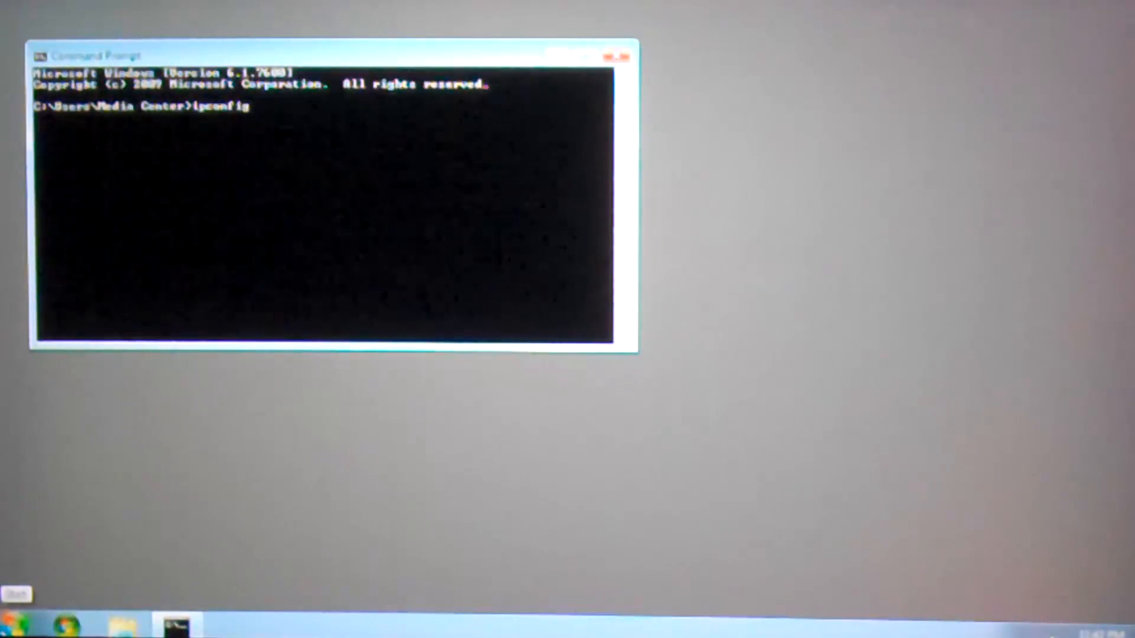